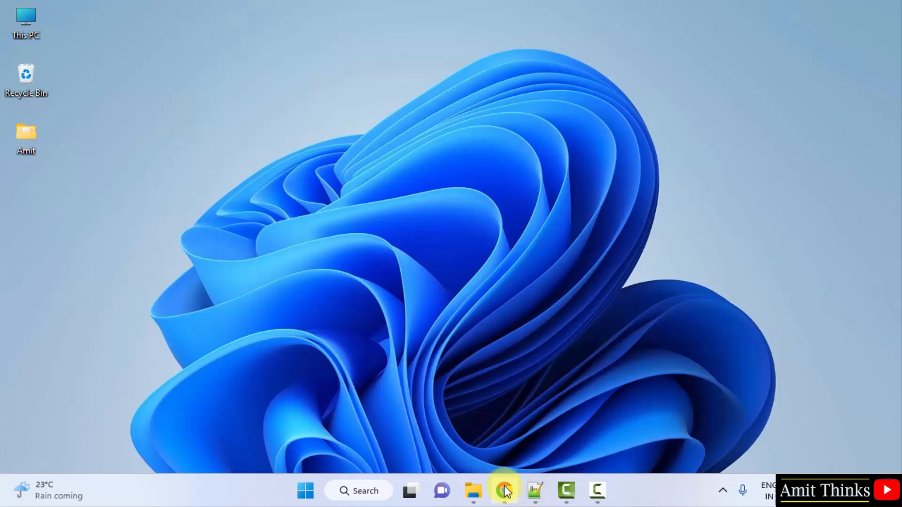
# Search 'godot engine' in Chrome and go to godotengine.org
pyautogui.click(504, 490)
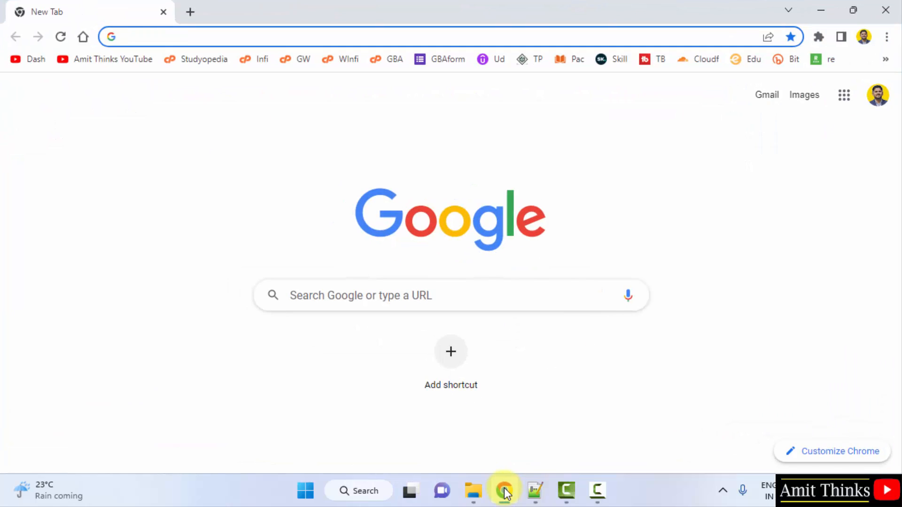
pyautogui.write('godot')
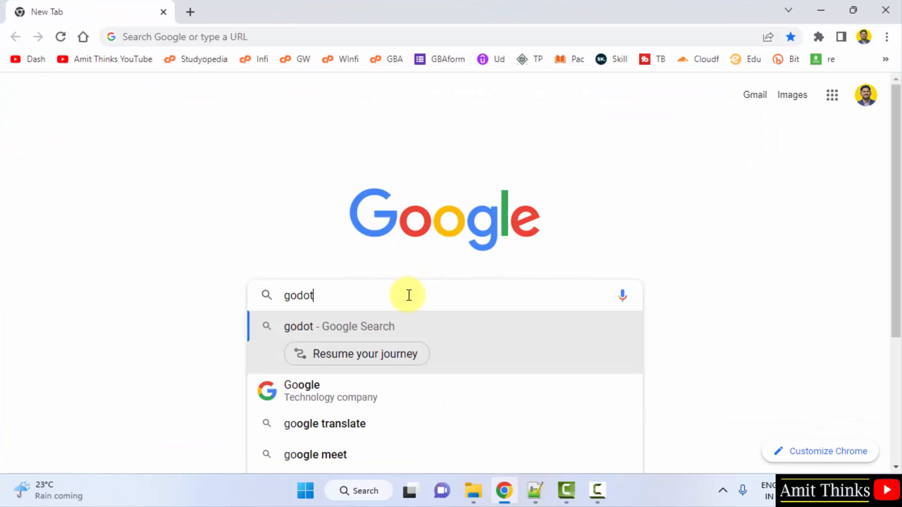
pyautogui.write('engine.org')
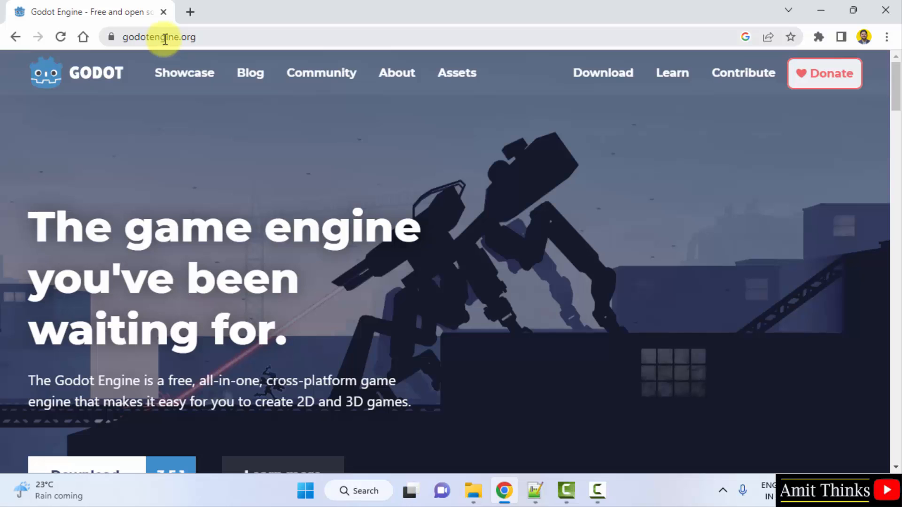
# Download the Godot 3.5.1 Windows zip and show it in its Downloads folder
pyautogui.click(602, 73)
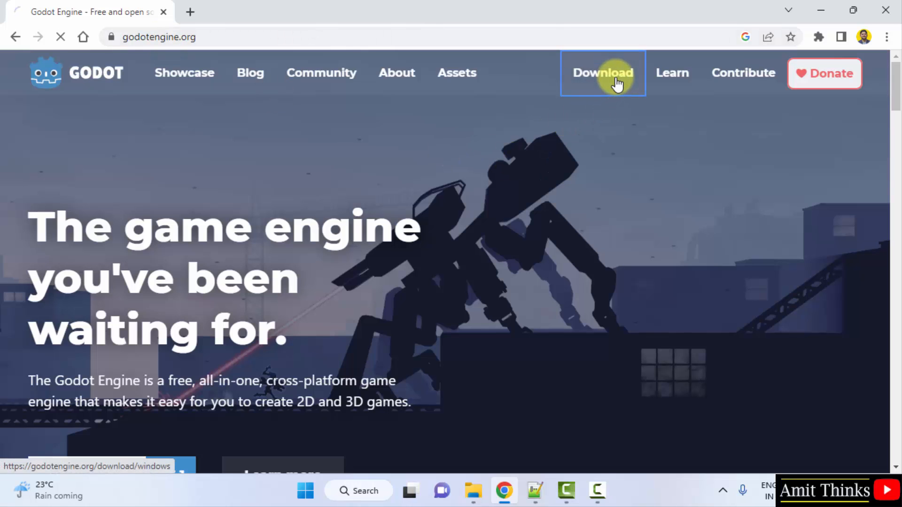
pyautogui.click(602, 73)
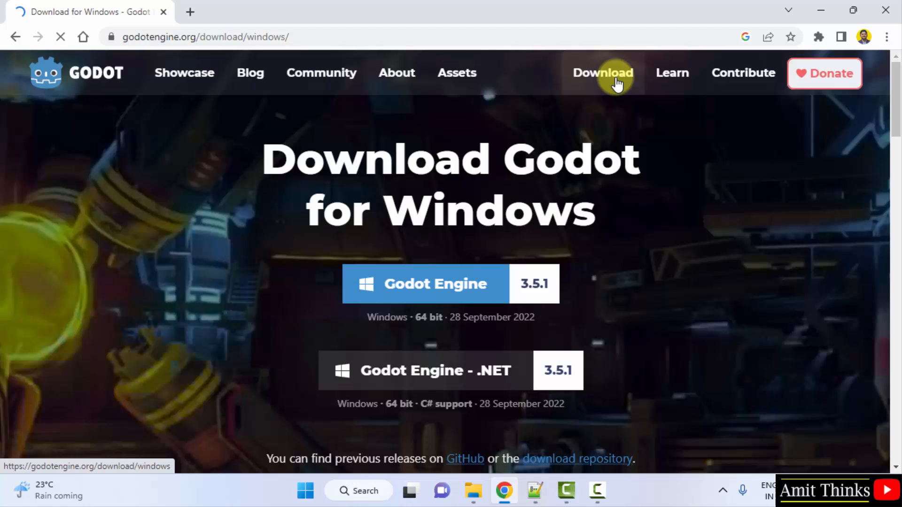
pyautogui.moveTo(690, 279)
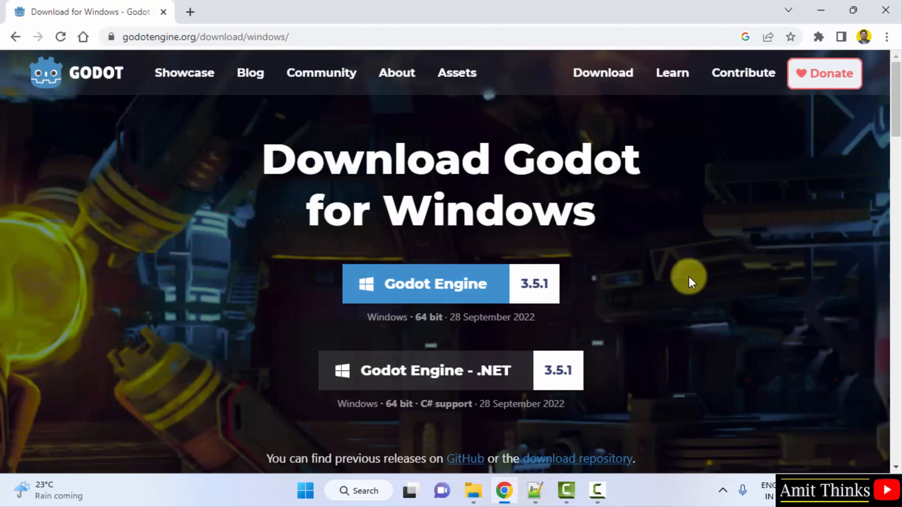
pyautogui.moveTo(483, 287)
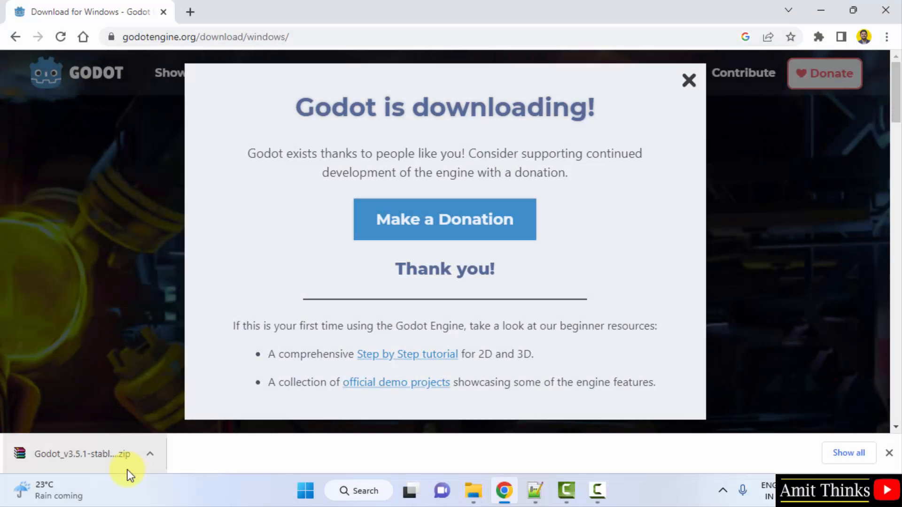
pyautogui.moveTo(117, 466)
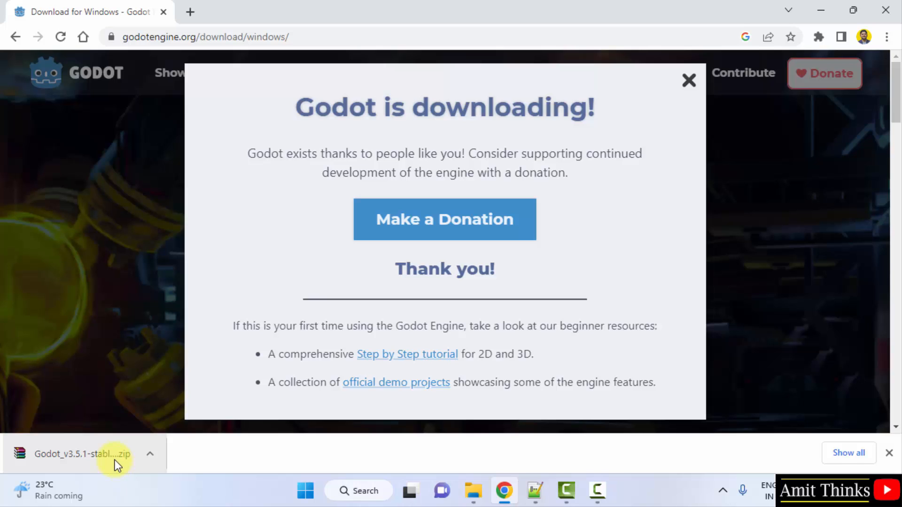
pyautogui.click(150, 453)
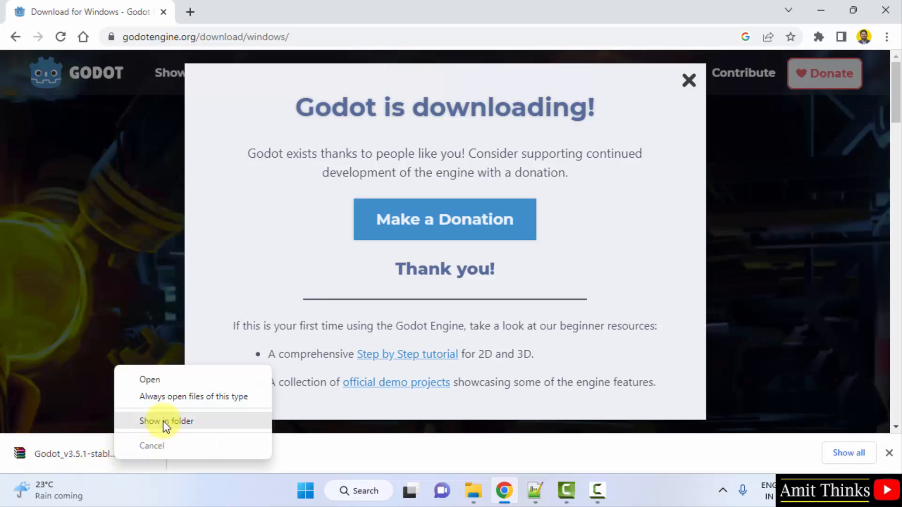
pyautogui.click(166, 420)
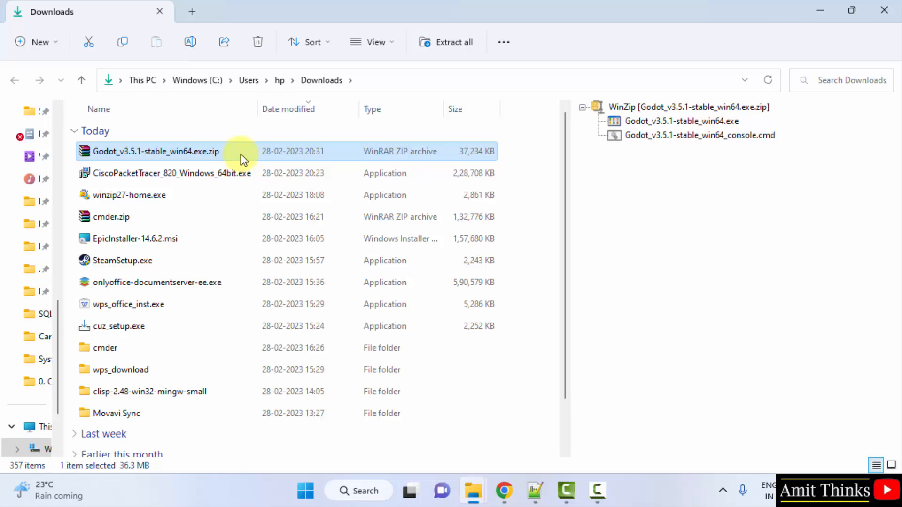
# Extract the Godot 3.5.1 zip into its suggested folder in Downloads
pyautogui.click(454, 41)
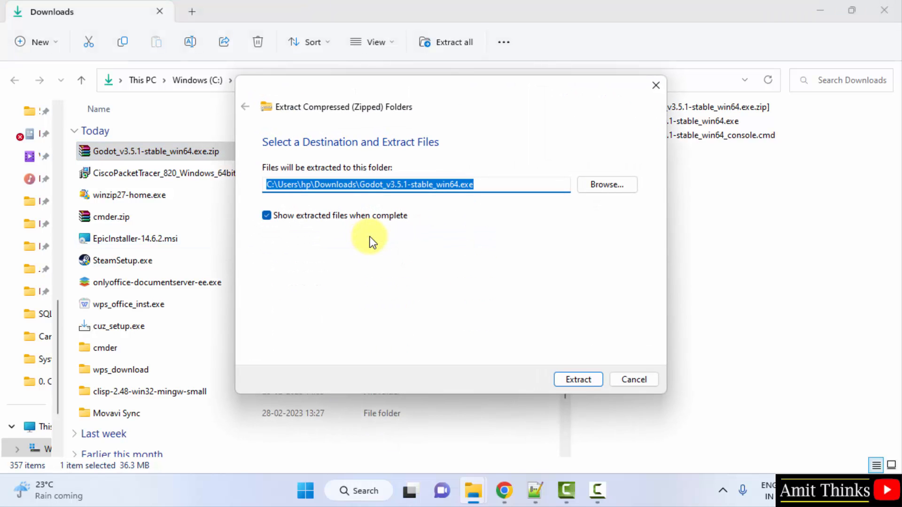
pyautogui.click(577, 379)
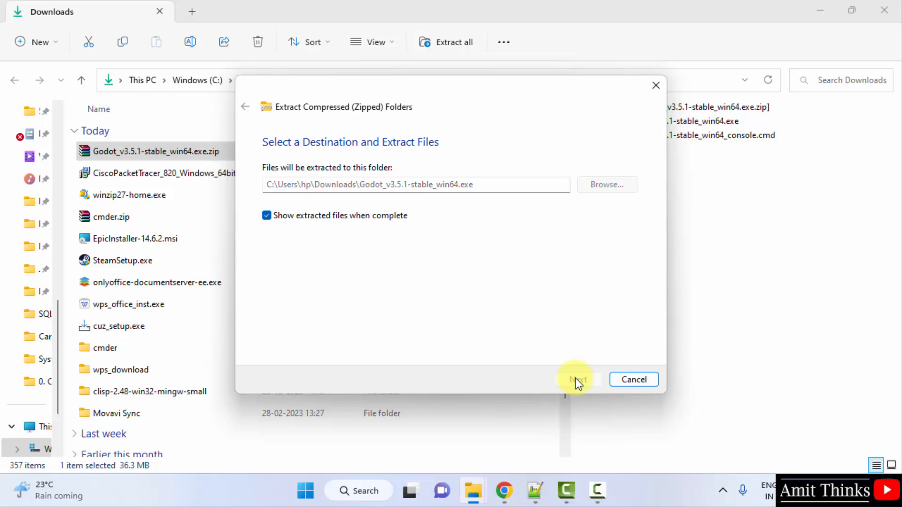
pyautogui.click(577, 379)
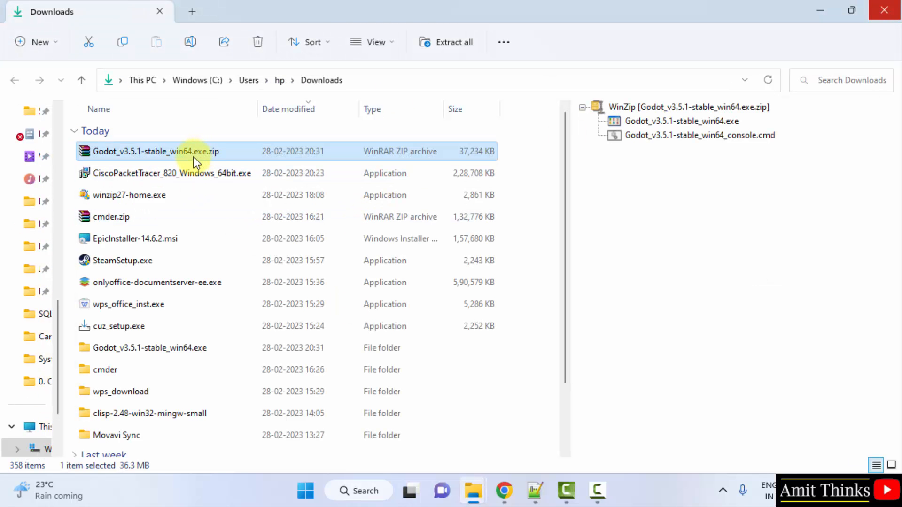
# Open the Godot_v3.5.1-stable_win64.exe folder and select the Godot application file
pyautogui.click(149, 348)
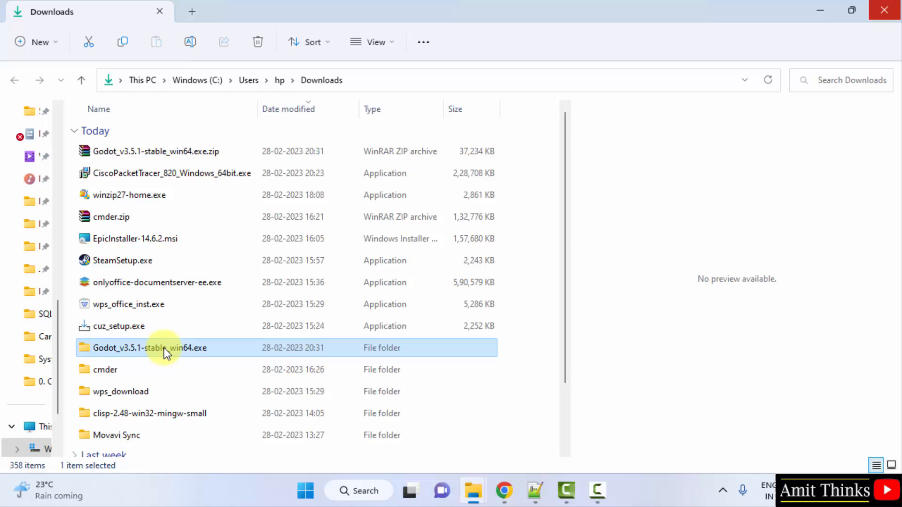
pyautogui.doubleClick(149, 348)
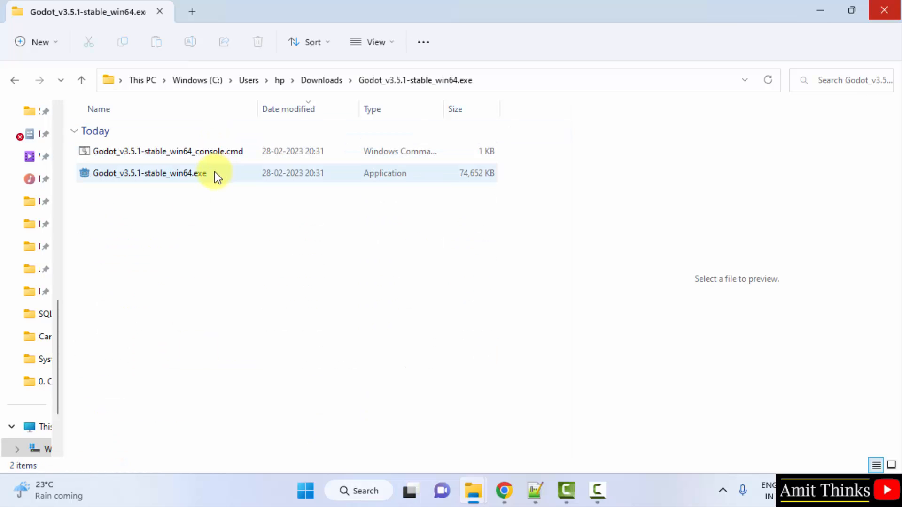
pyautogui.click(150, 173)
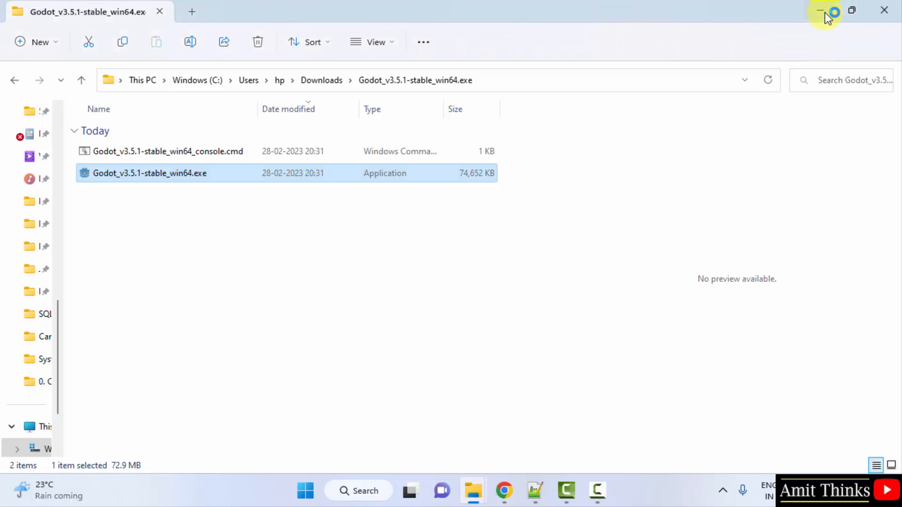
pyautogui.moveTo(820, 11)
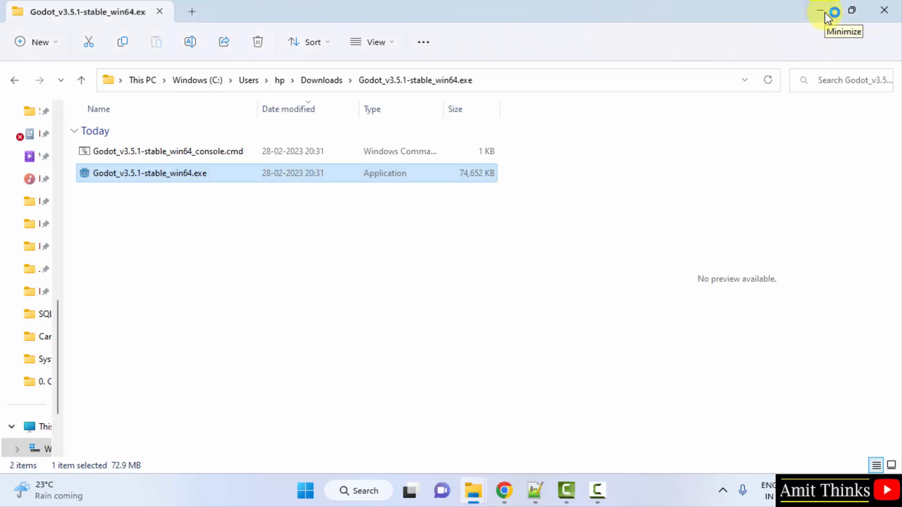
# Launch Godot_v3.5.1-stable_win64.exe and cancel the example-projects Asset Library prompt
pyautogui.doubleClick(149, 174)
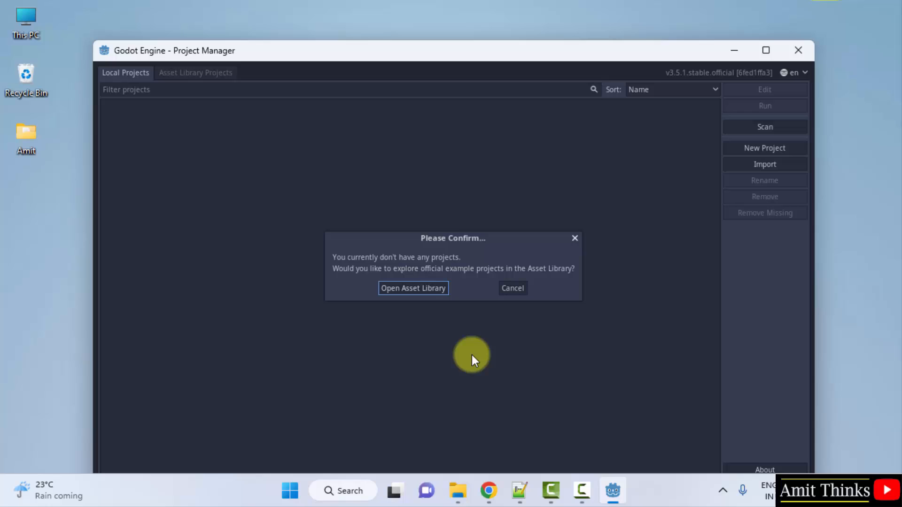
pyautogui.click(512, 288)
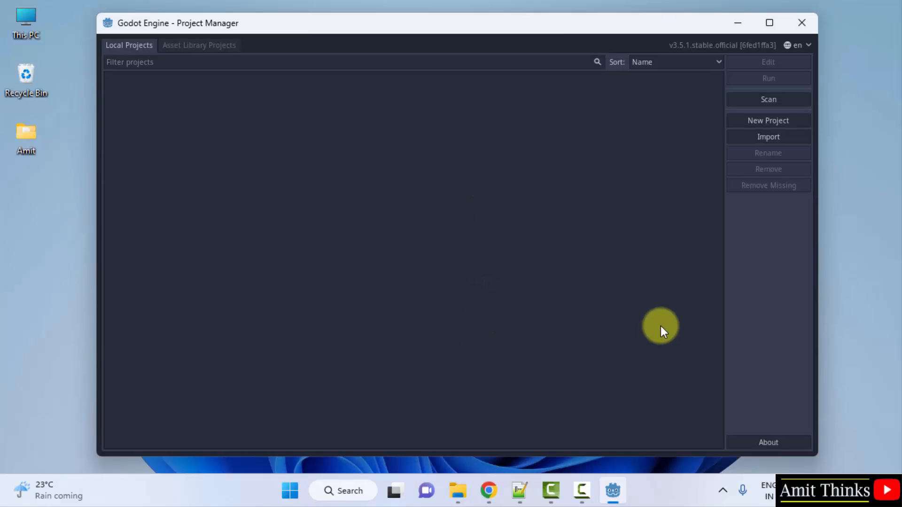
pyautogui.moveTo(800, 152)
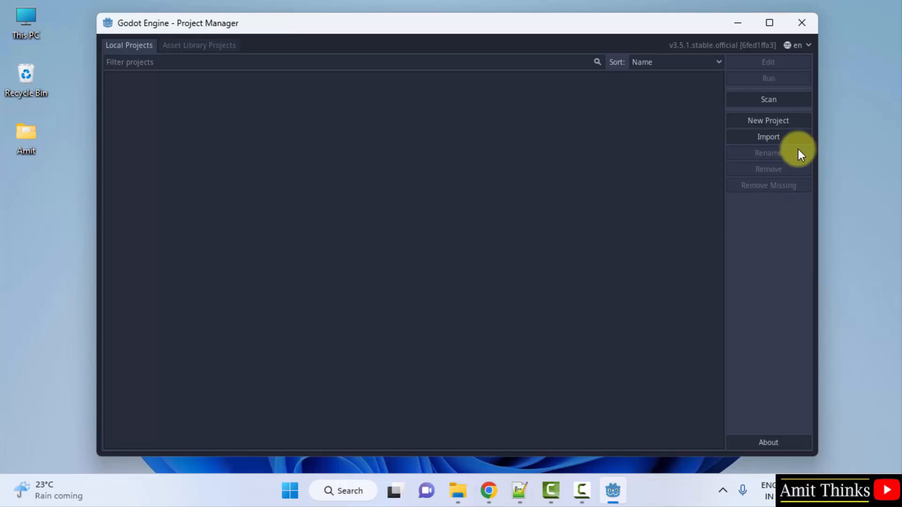
pyautogui.moveTo(713, 206)
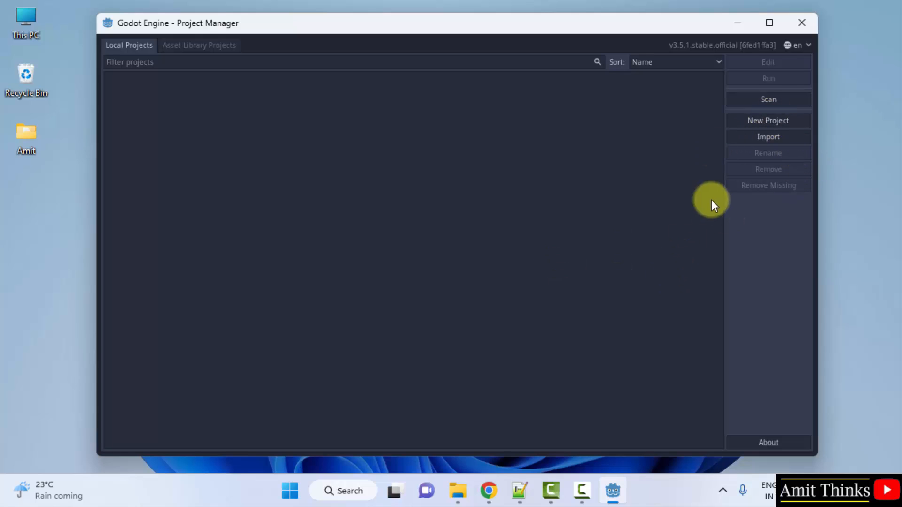
pyautogui.moveTo(662, 278)
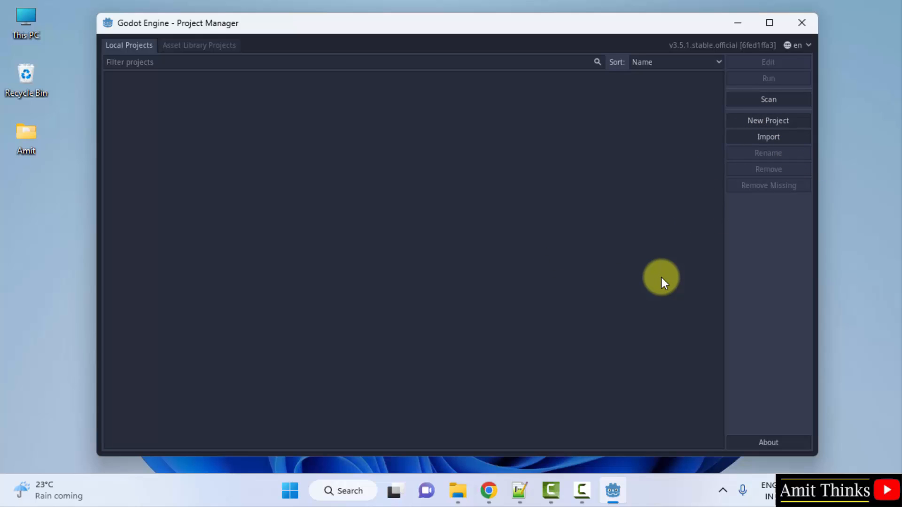